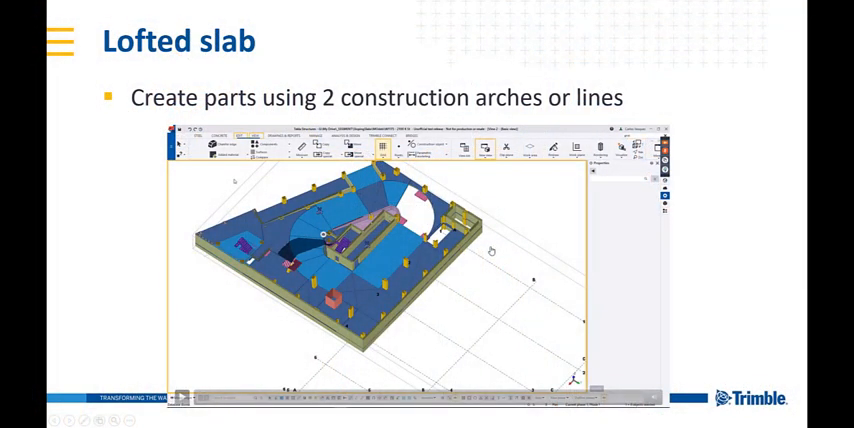
pyautogui.moveTo(452, 258)
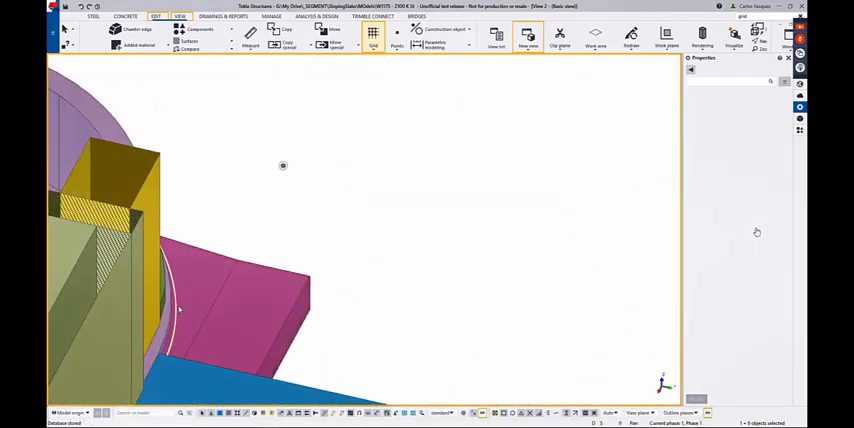
# Frame the curved slab area and expand the Slab command list on the Concrete tab
pyautogui.click(130, 218)
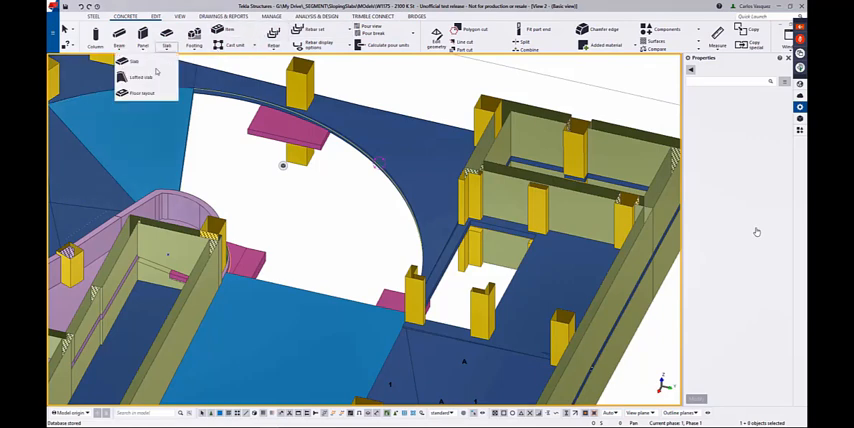
pyautogui.moveTo(140, 78)
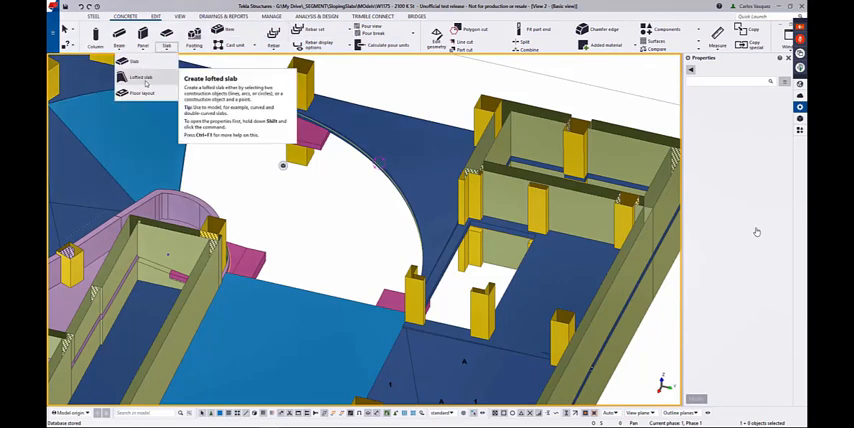
# Pick Create lofted slab and bring up the Lofted slab properties panel
pyautogui.click(132, 78)
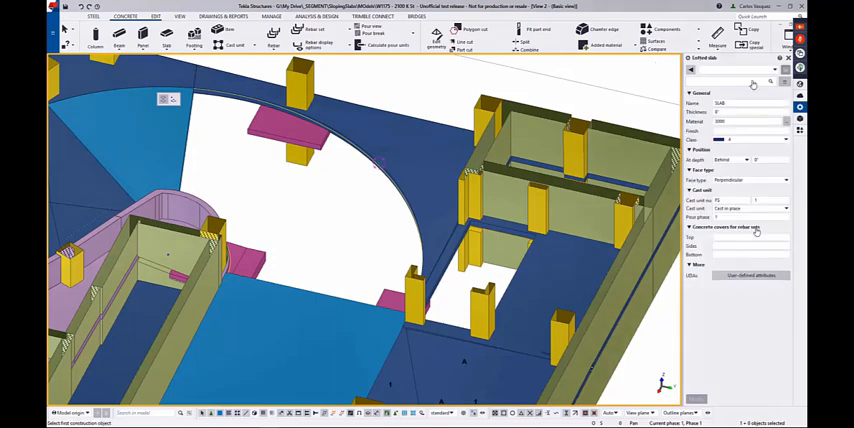
pyautogui.click(790, 138)
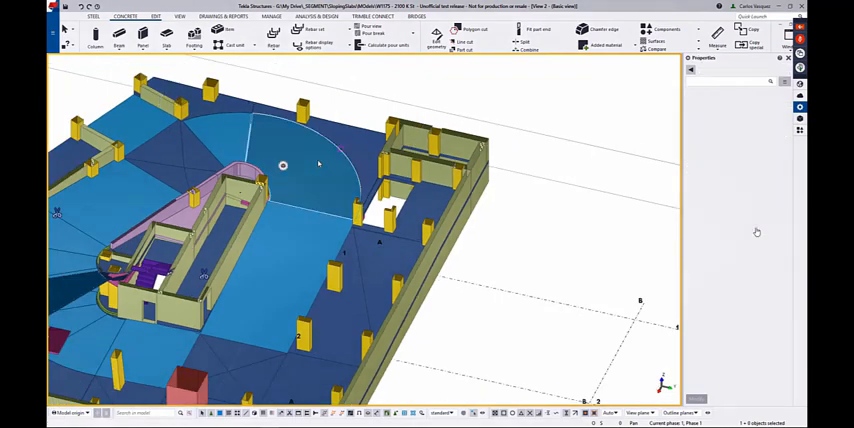
# Select the lofted slab part to display its properties and contextual toolbar
pyautogui.click(284, 164)
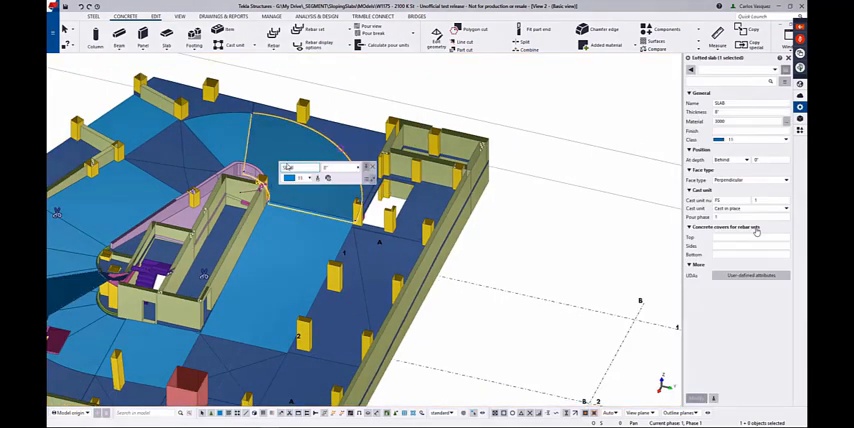